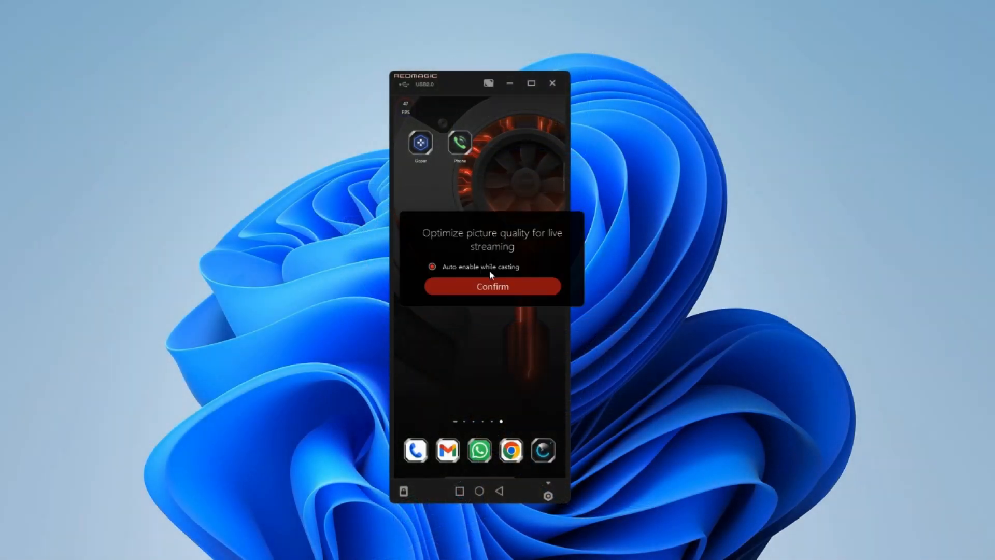
# Accept live-stream picture optimization and maximize the casting window to show the game
pyautogui.click(493, 287)
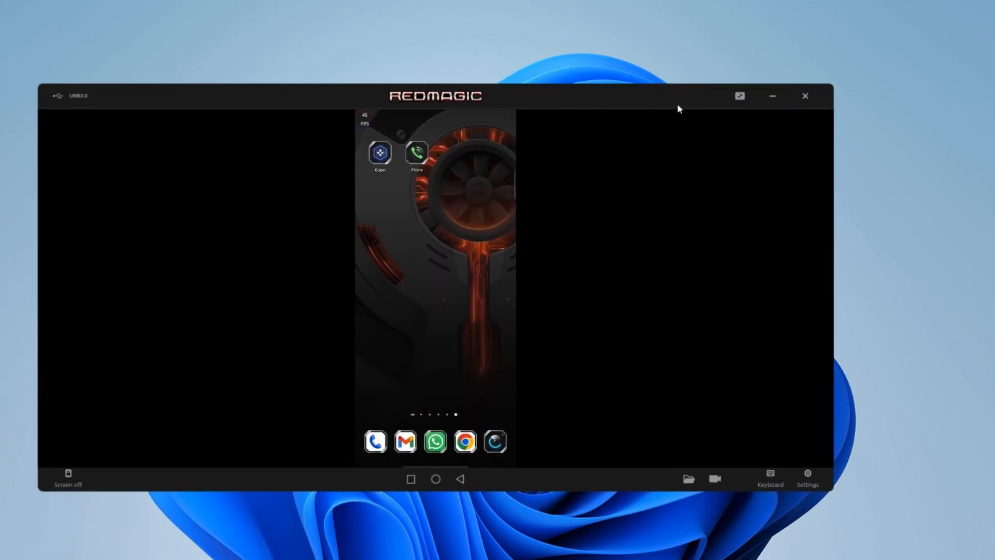
pyautogui.moveTo(730, 127)
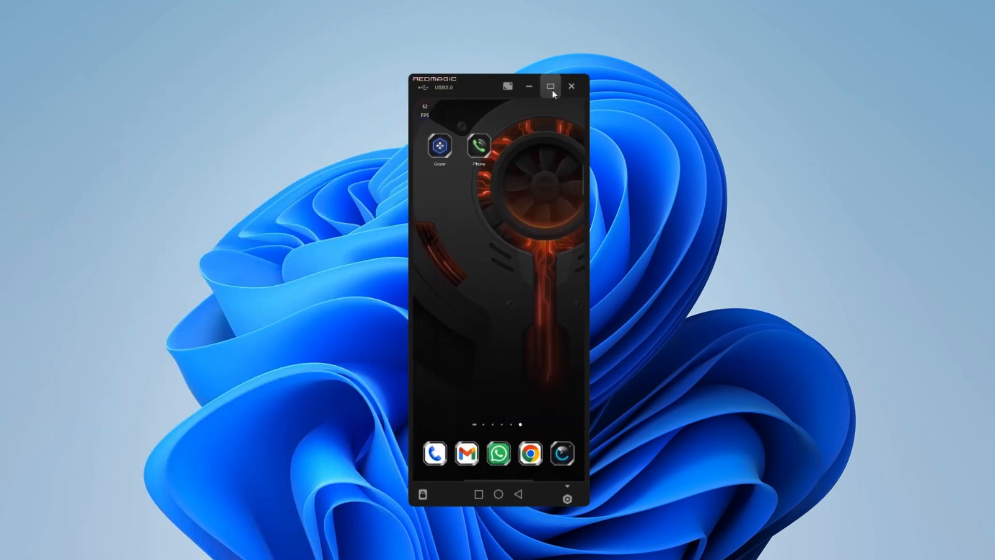
pyautogui.click(551, 85)
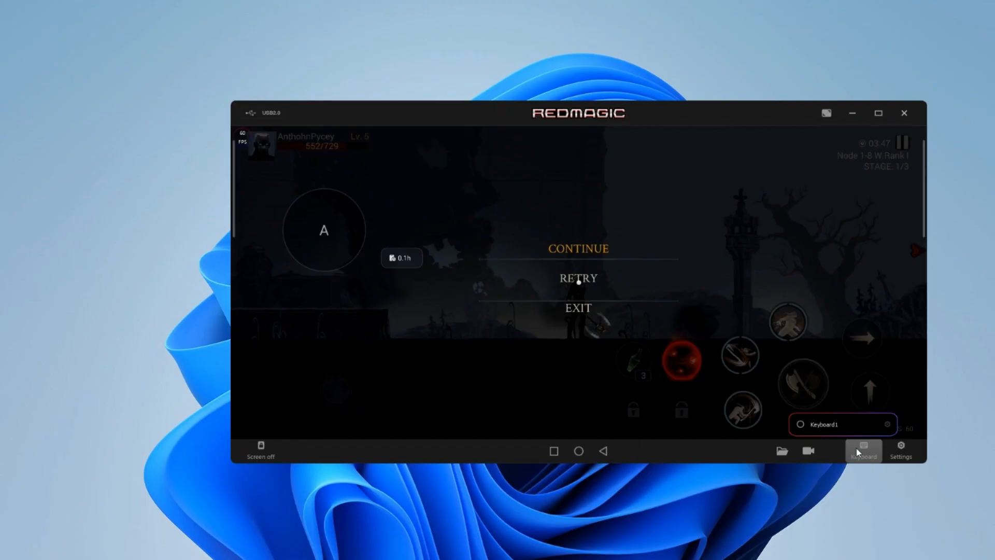
pyautogui.moveTo(895, 441)
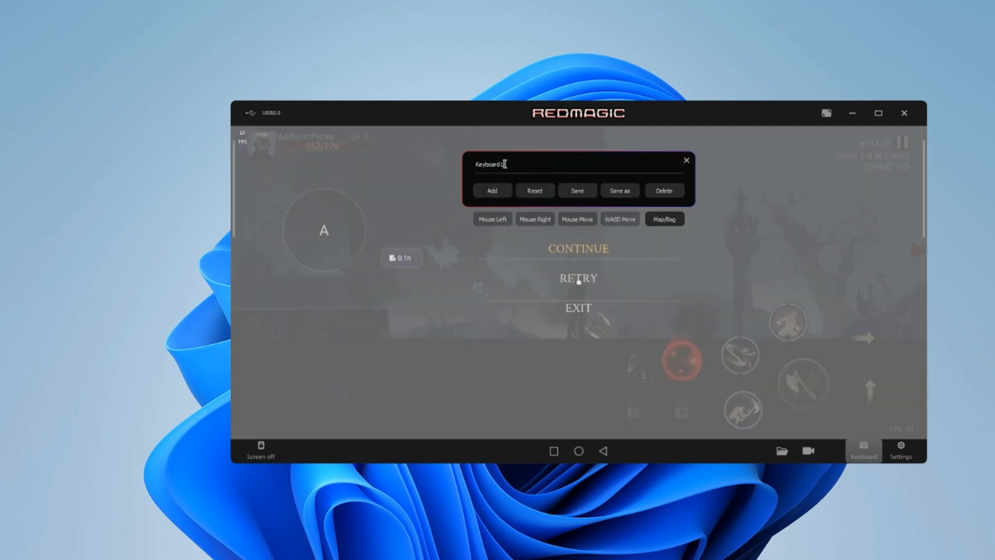
# Name the keyboard mapping 'Daemon', add key bindings for game controls, and close the editor
pyautogui.write('Daemon')
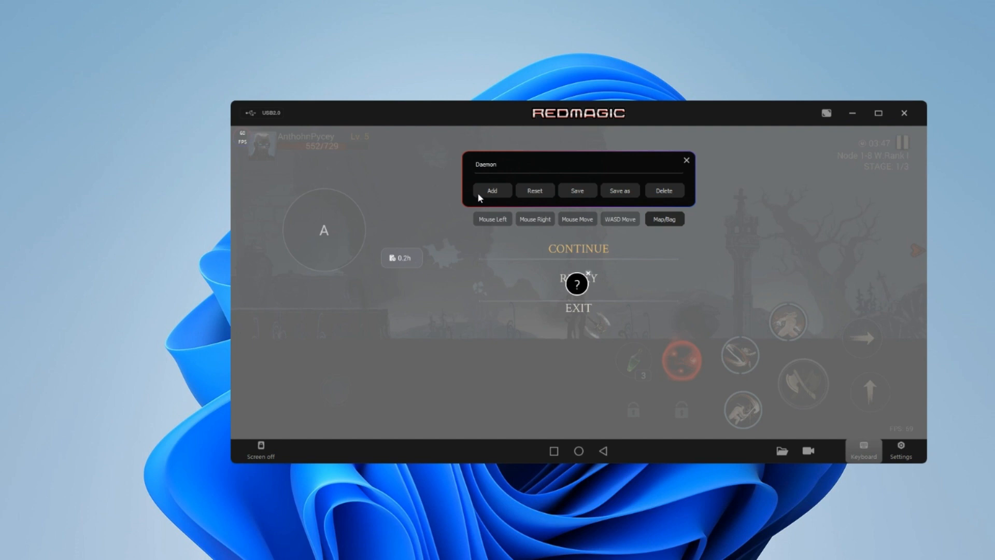
pyautogui.moveTo(587, 316)
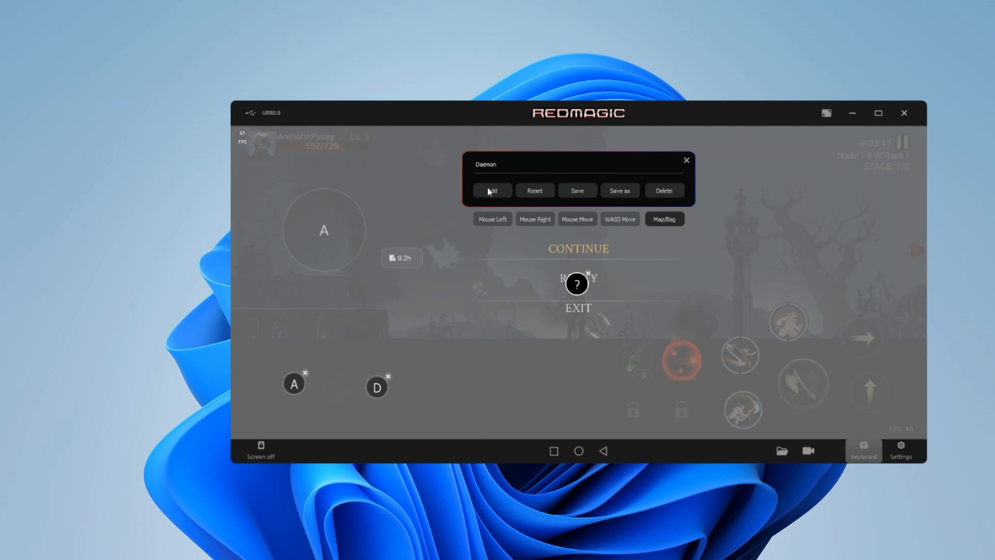
pyautogui.click(492, 190)
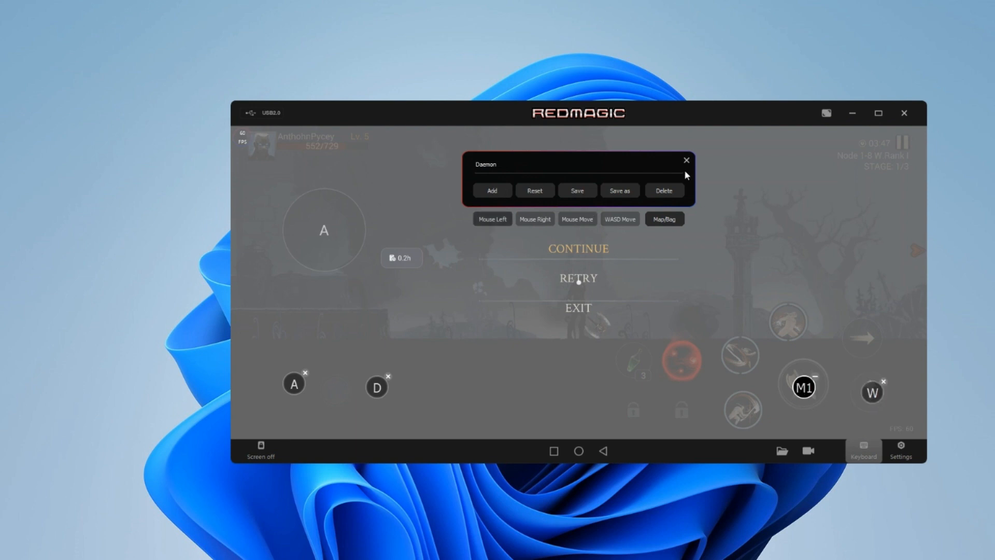
pyautogui.click(687, 160)
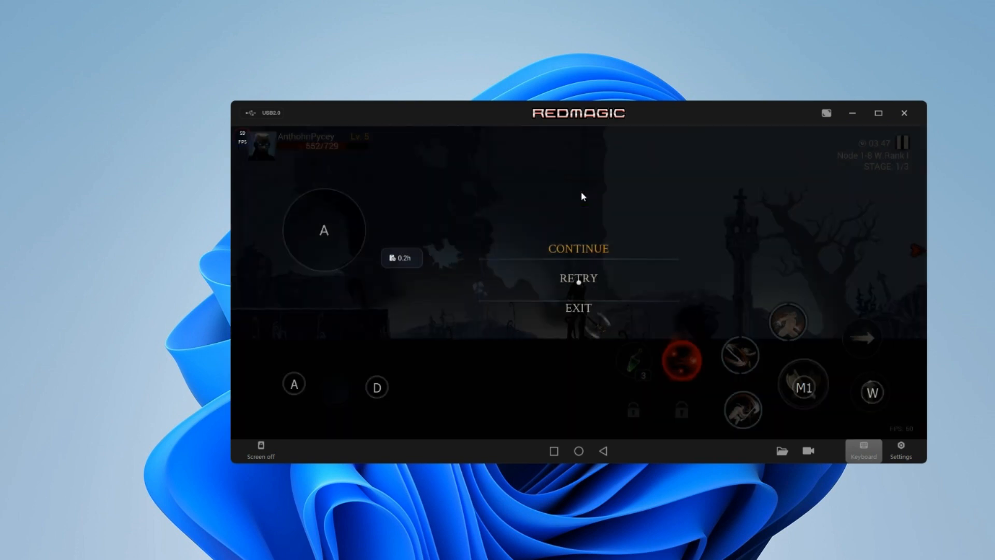
pyautogui.moveTo(533, 315)
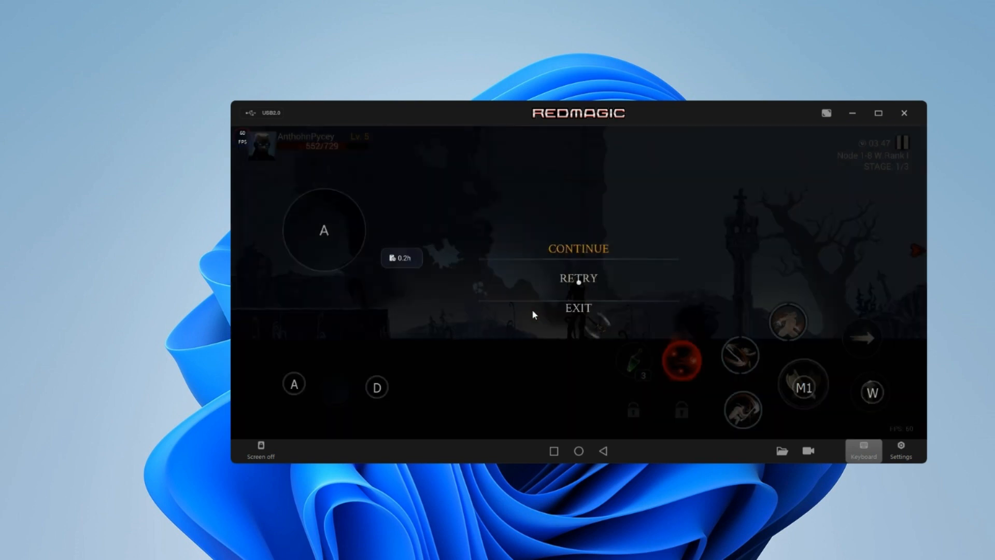
# Exit the paused game and start streaming from Mora Live
pyautogui.click(577, 248)
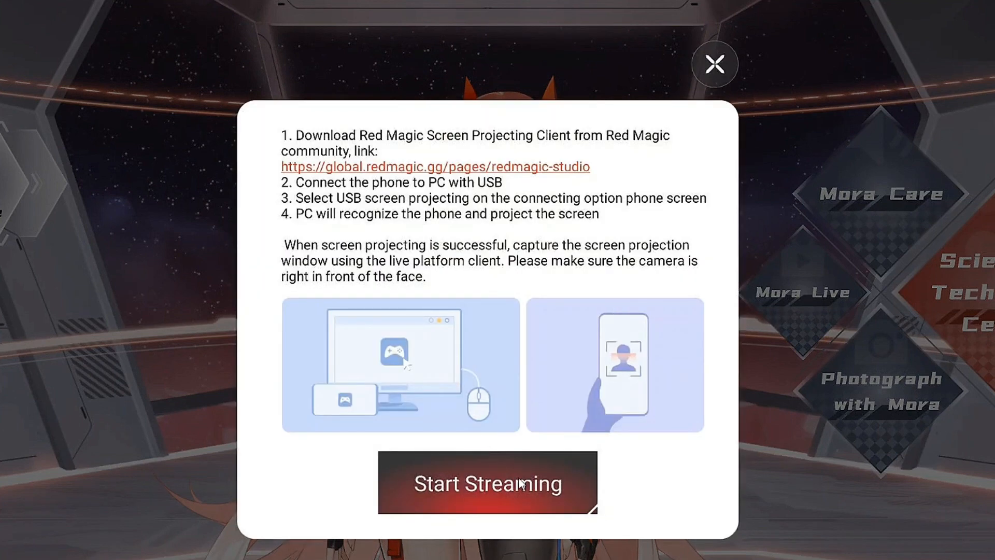
pyautogui.click(487, 483)
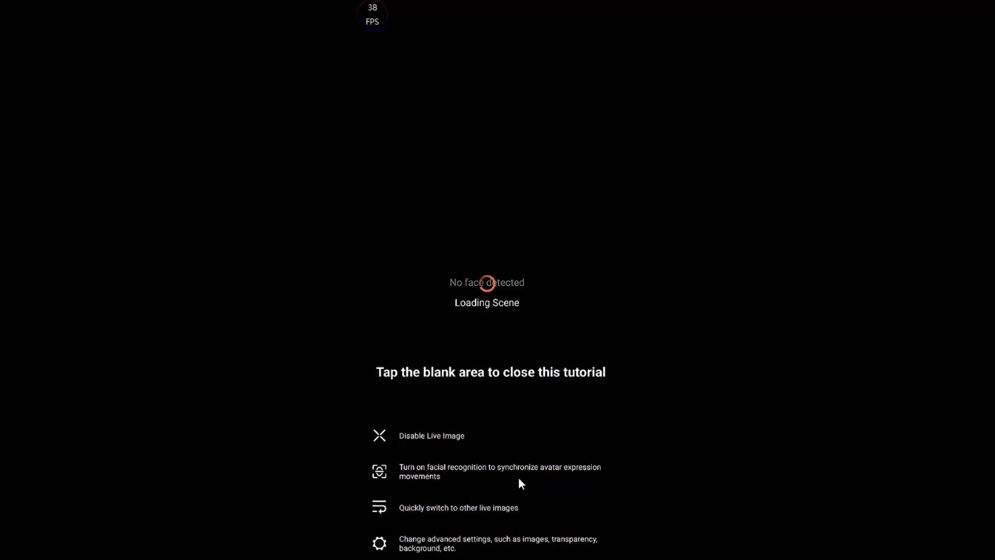